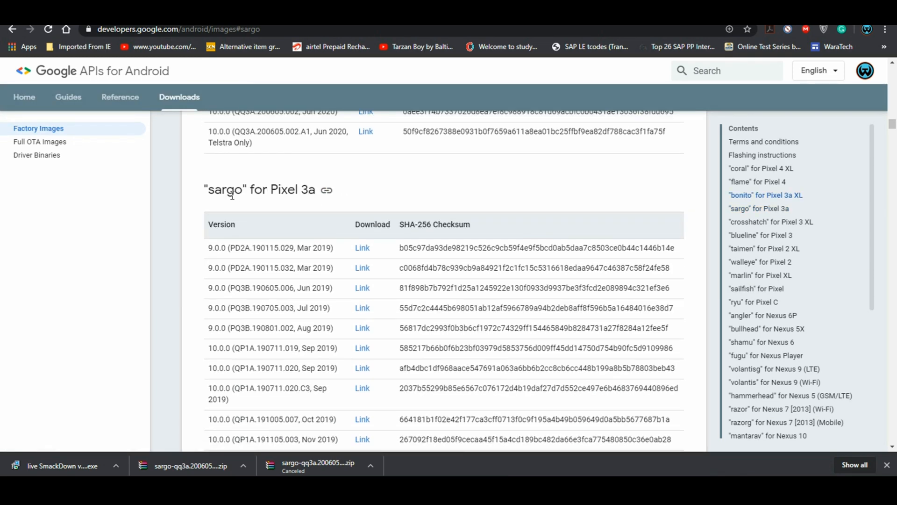
{"action": "mouse_move", "coordinate": [347, 187]}
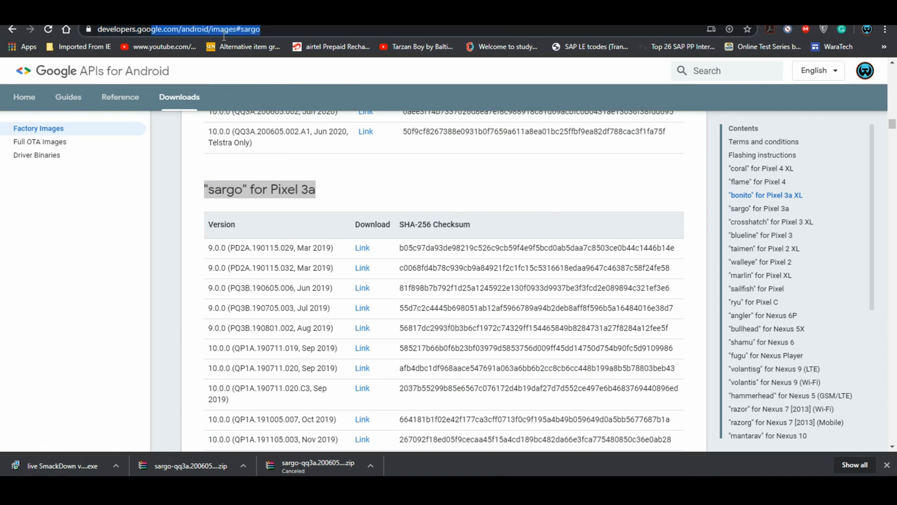
{"action": "mouse_move", "coordinate": [391, 197]}
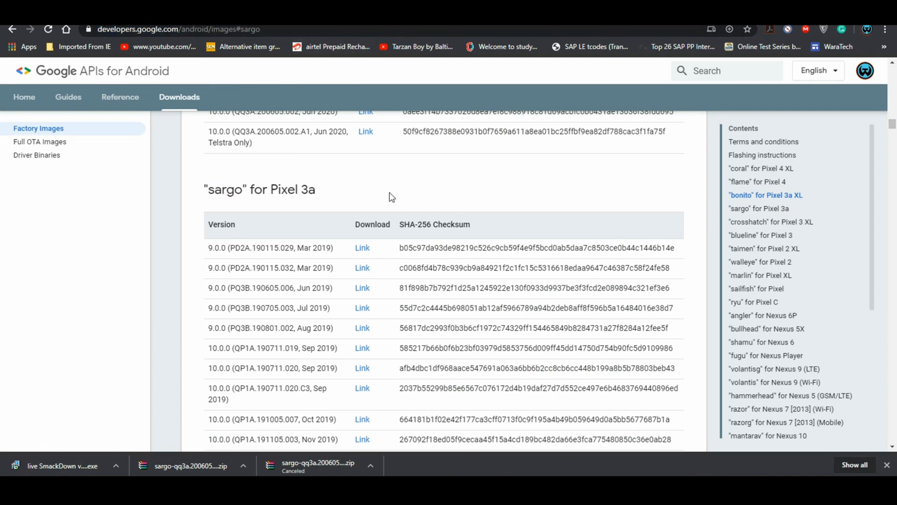
Step: Extract the sargo factory zip in C:\platform-tools with Extract Here, creating the sargo-qq3a.200605.002 folder
{"action": "scroll", "scroll_direction": "down", "scroll_amount": 3}
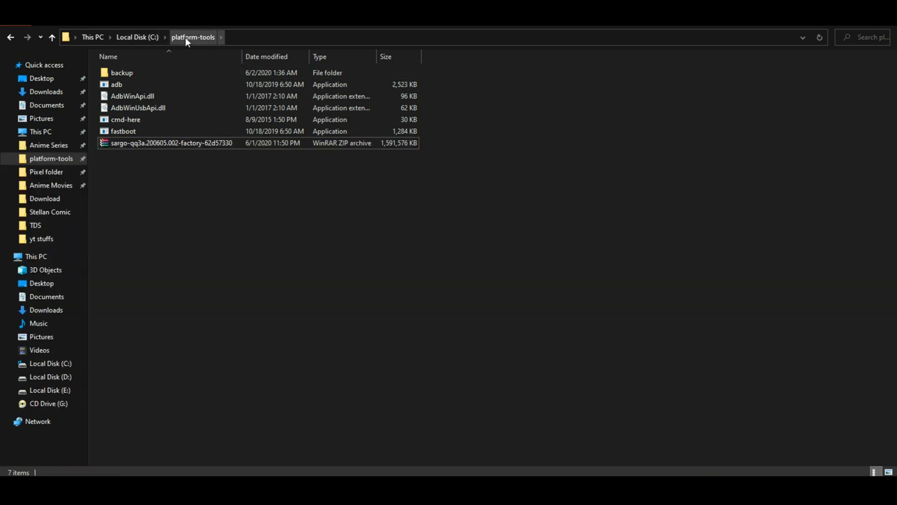
{"action": "left_click", "coordinate": [136, 37]}
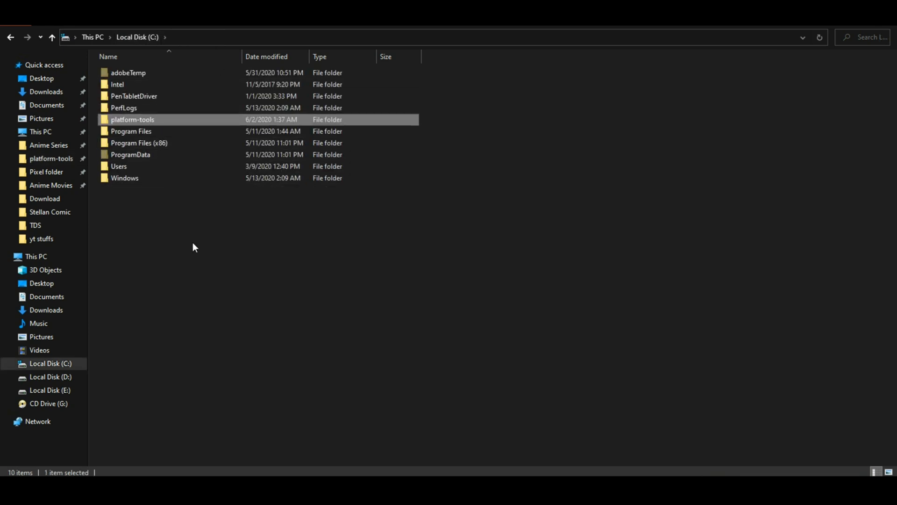
{"action": "right_click", "coordinate": [166, 142]}
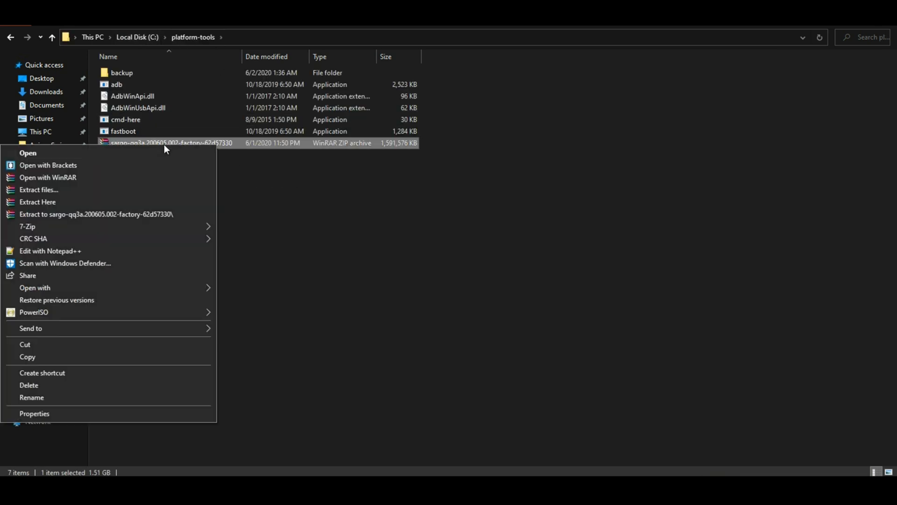
{"action": "left_click", "coordinate": [37, 202]}
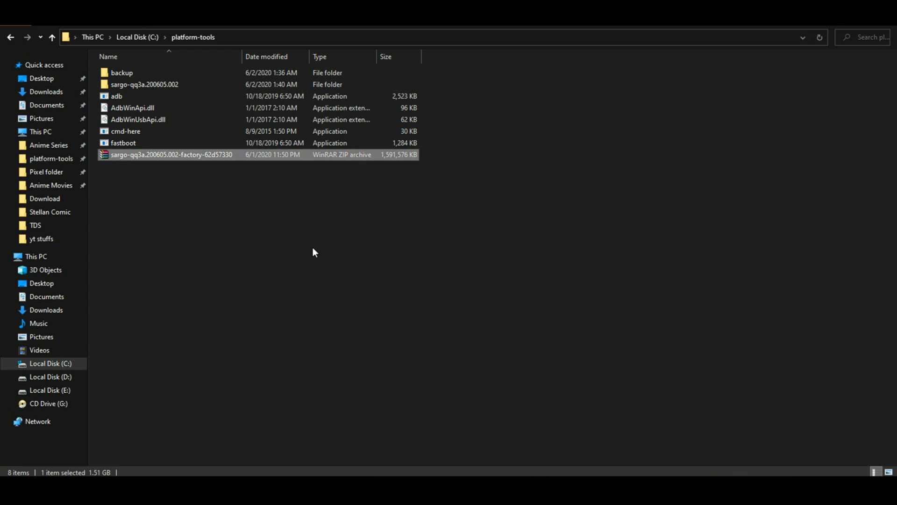
Step: Move the six extracted factory files from sargo-qq3a.200605.002 up into platform-tools beside adb and fastboot
{"action": "double_click", "coordinate": [145, 84]}
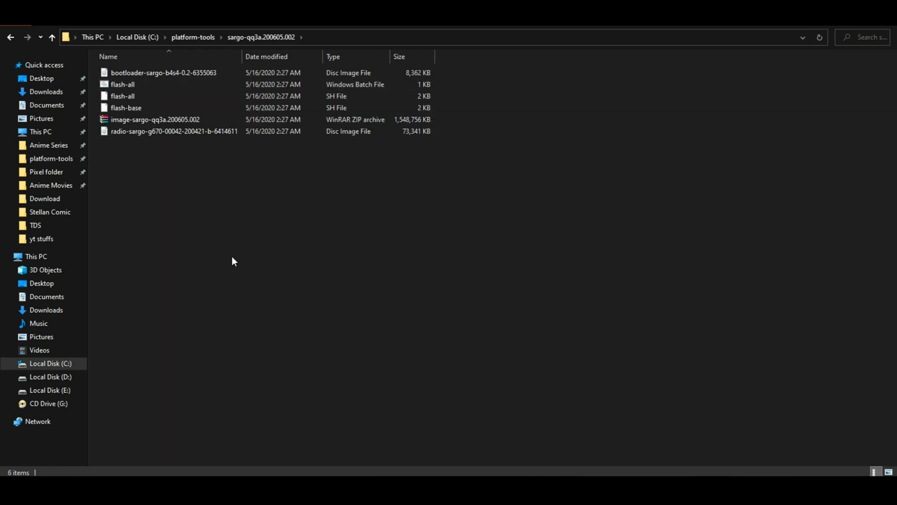
{"action": "left_click", "coordinate": [174, 130]}
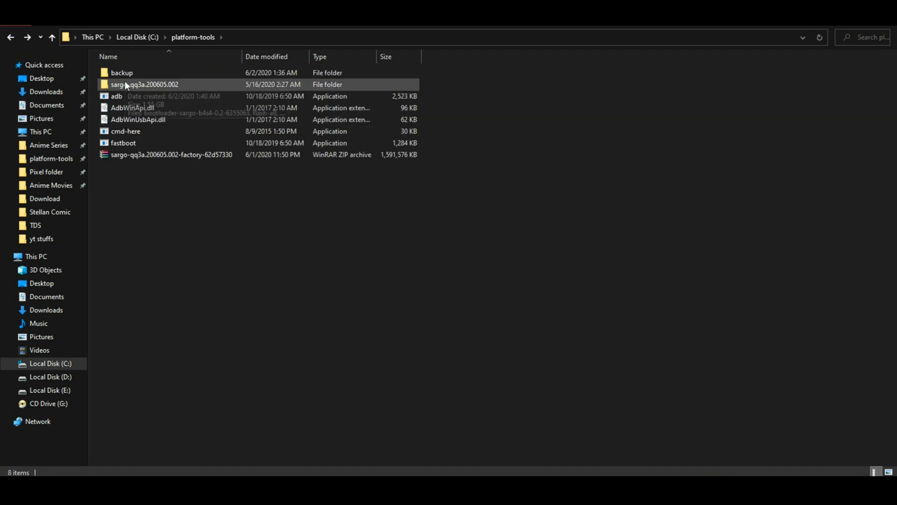
{"action": "double_click", "coordinate": [147, 84]}
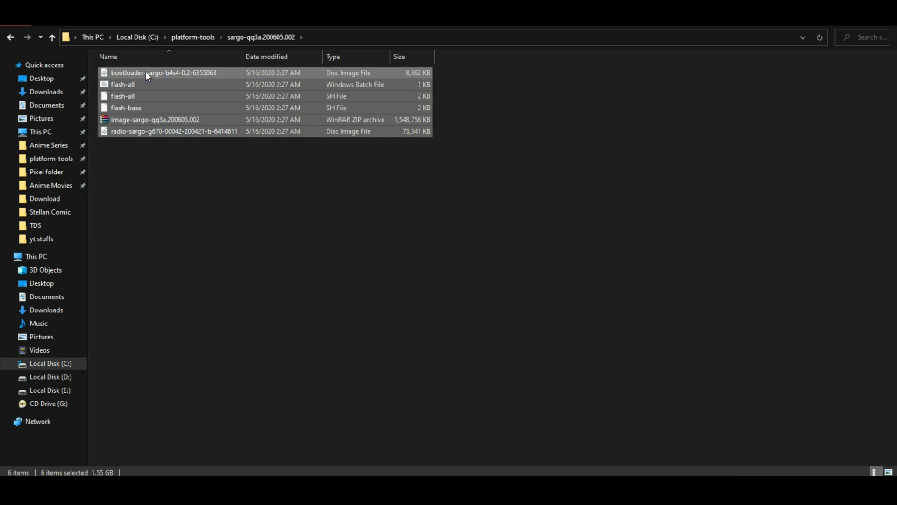
{"action": "left_click", "coordinate": [50, 37]}
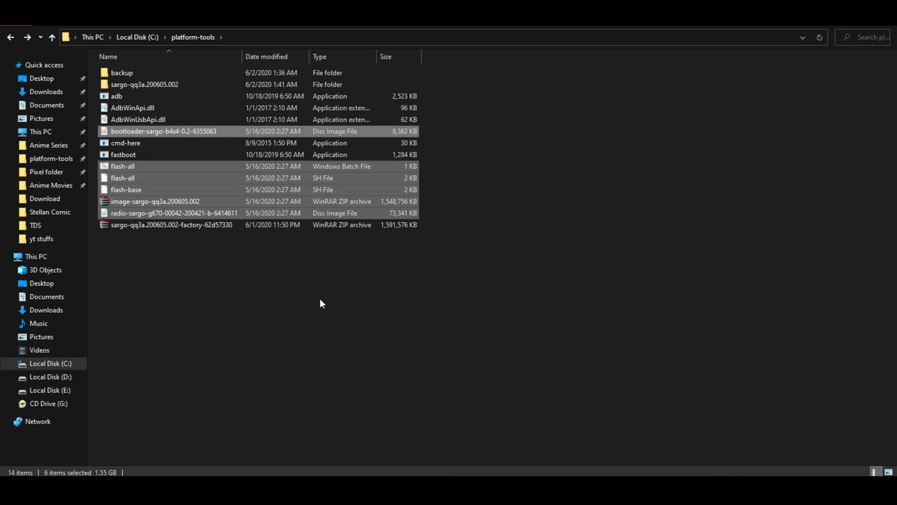
{"action": "mouse_move", "coordinate": [244, 304]}
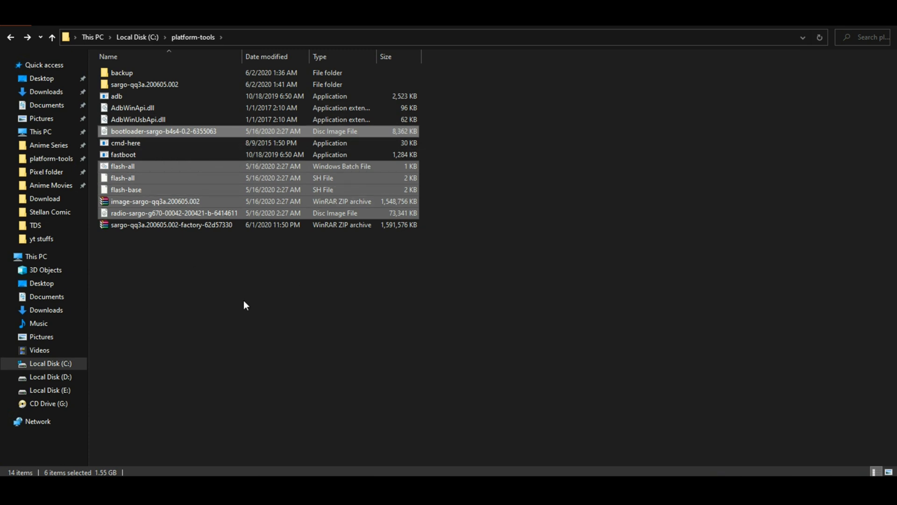
Step: Launch cmd-here in platform-tools and run 'adb devices' to list the connected phone
{"action": "left_click", "coordinate": [126, 142]}
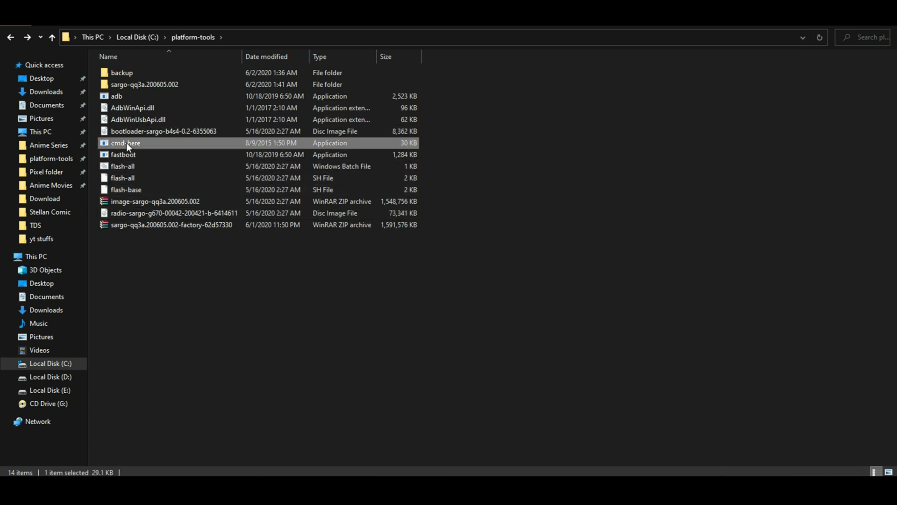
{"action": "double_click", "coordinate": [125, 143]}
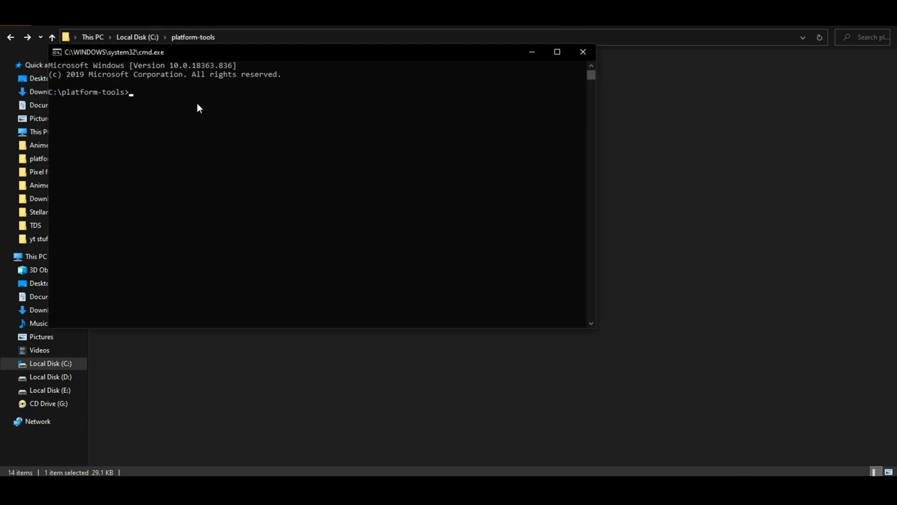
{"action": "type", "text": "adb de"}
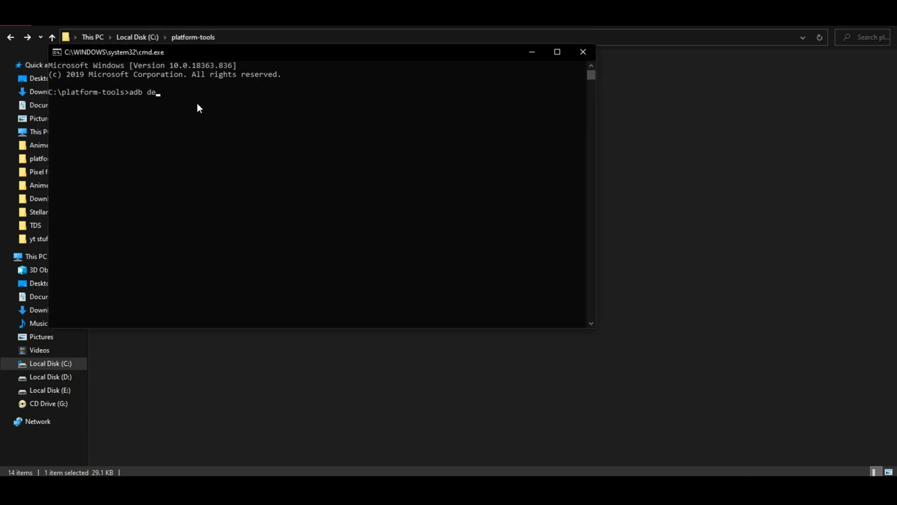
{"action": "type", "text": "vices"}
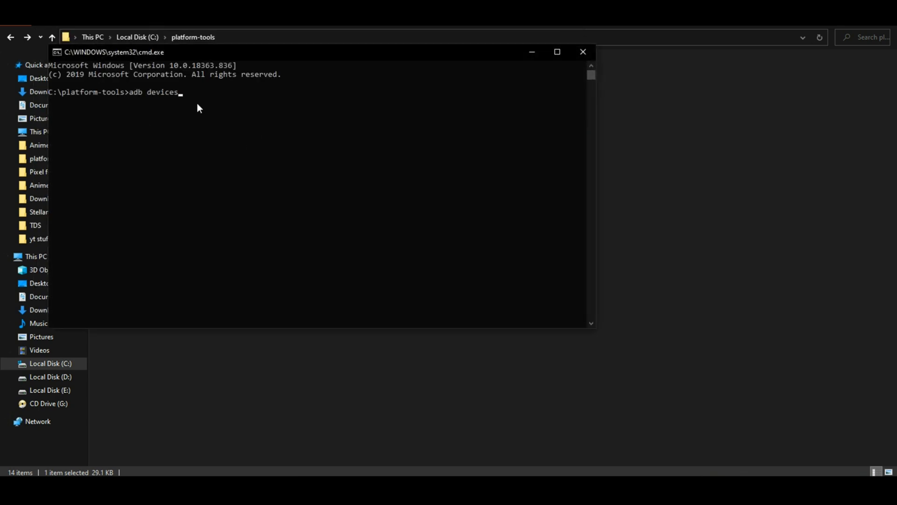
{"action": "key", "text": "Return"}
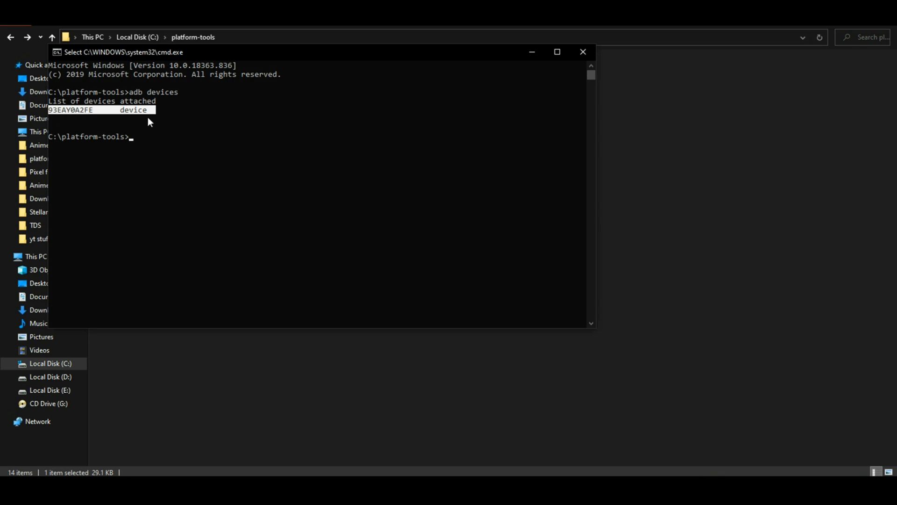
Step: Run 'adb reboot bootloader' to restart the Pixel 3a into the bootloader
{"action": "type", "text": "a"}
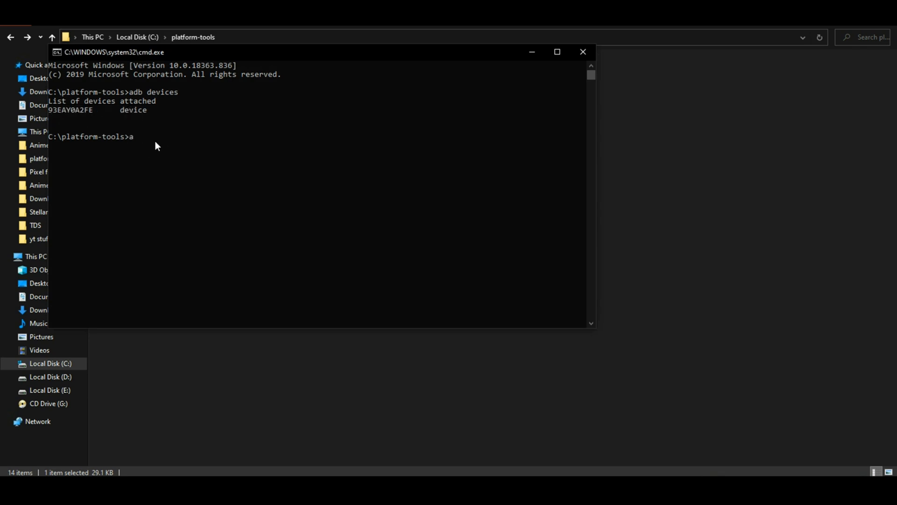
{"action": "type", "text": "db reboot bootl"}
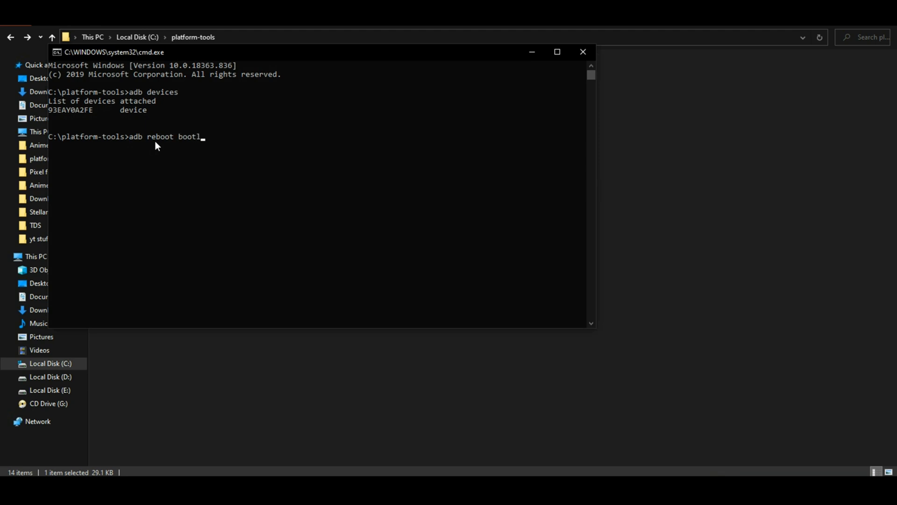
{"action": "type", "text": "oader"}
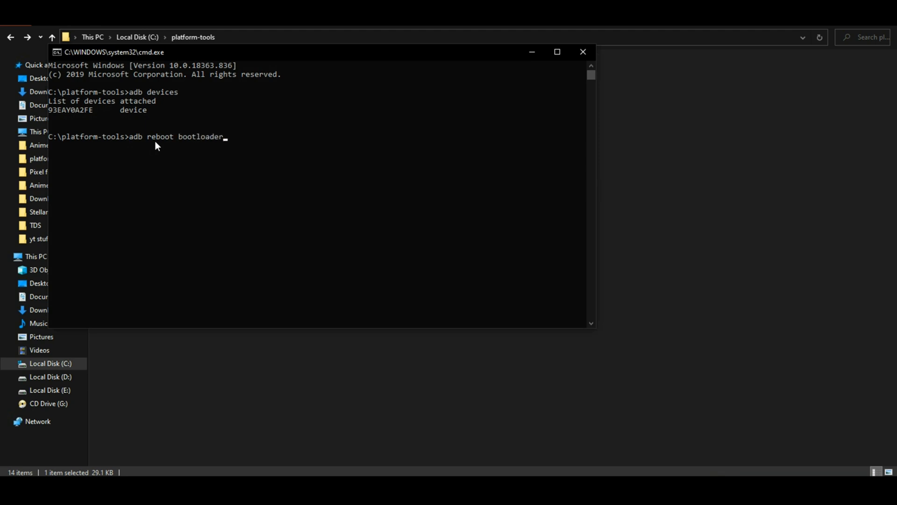
{"action": "left_click", "coordinate": [141, 146]}
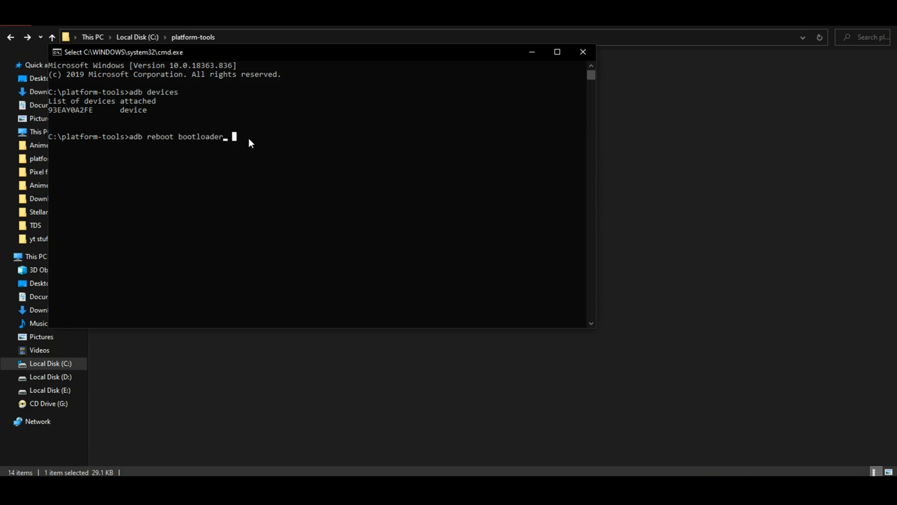
{"action": "key", "text": "Return"}
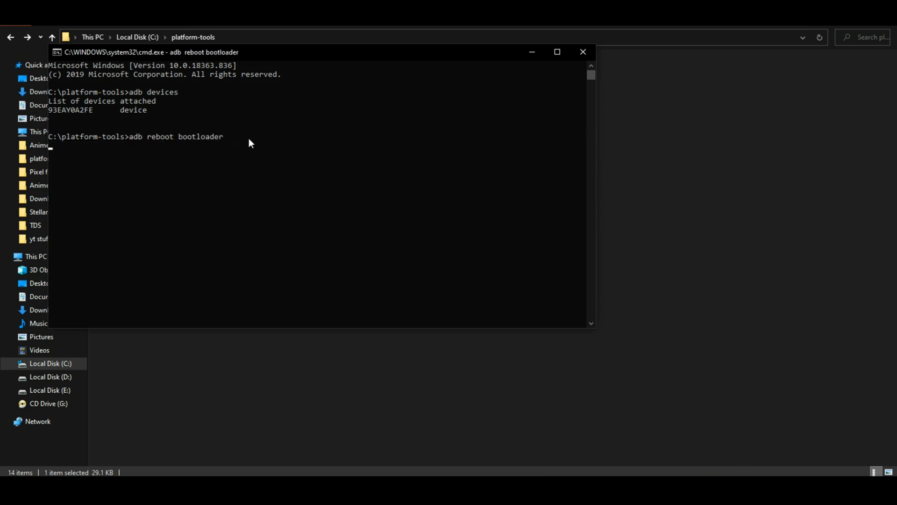
{"action": "key", "text": "Return"}
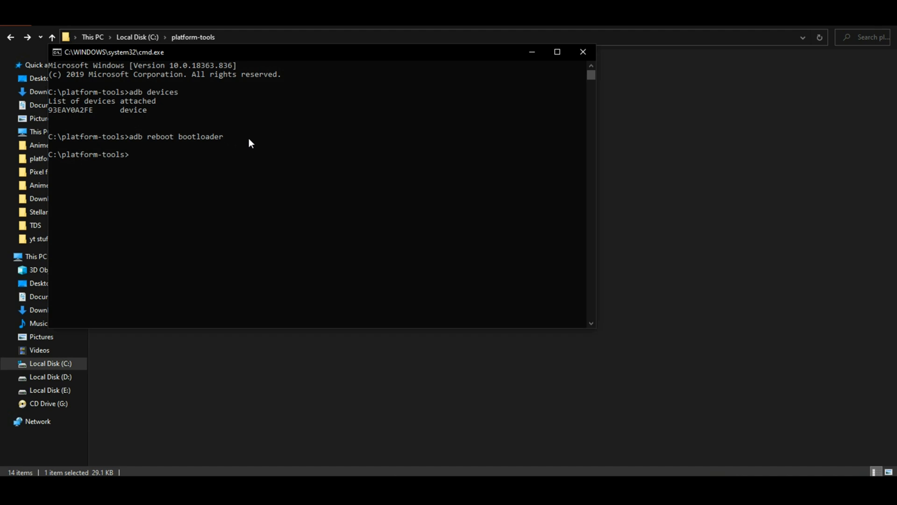
Step: Run 'fastboot devices' to confirm the phone is visible, then select the flash-all script
{"action": "type", "text": "fastbo"}
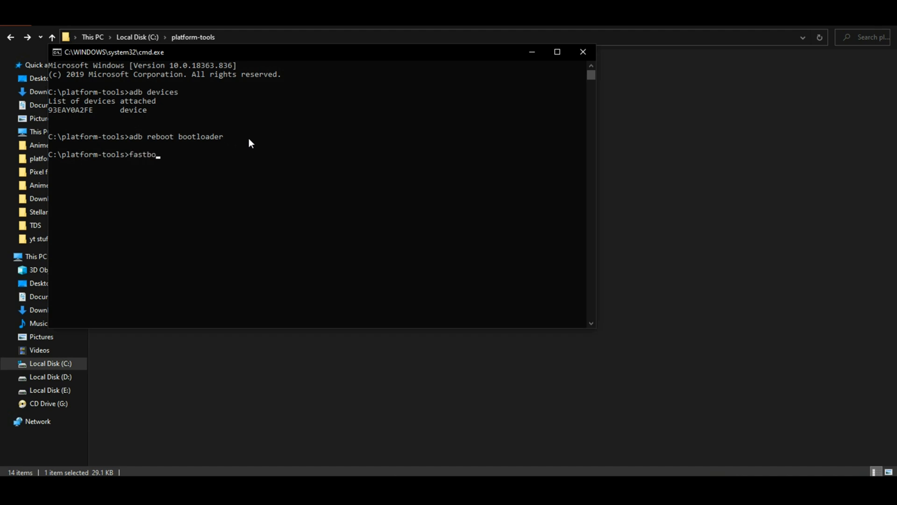
{"action": "type", "text": "ot device"}
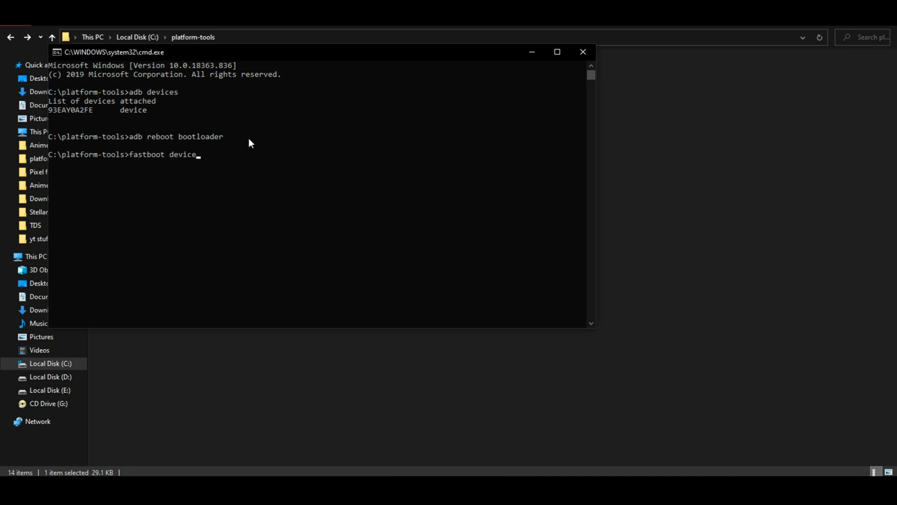
{"action": "key", "text": "Return"}
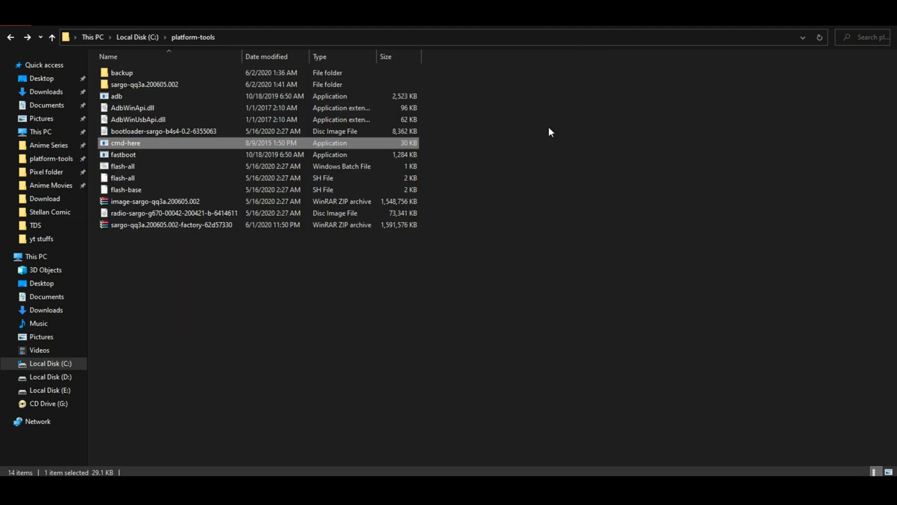
{"action": "left_click", "coordinate": [121, 166]}
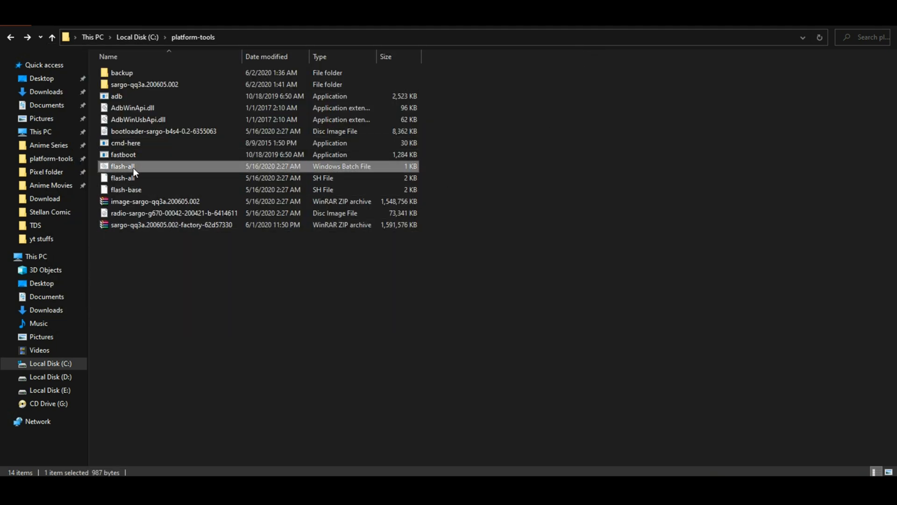
{"action": "mouse_move", "coordinate": [192, 293]}
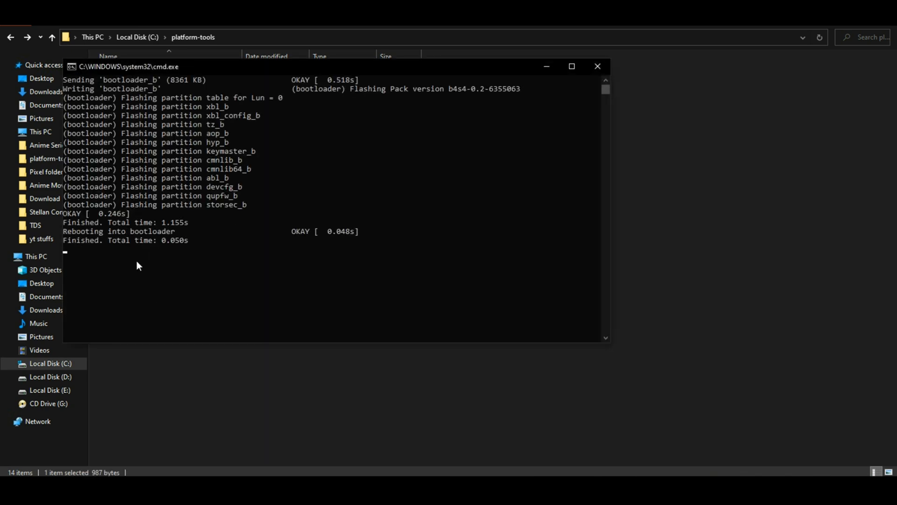
{"action": "mouse_move", "coordinate": [157, 257]}
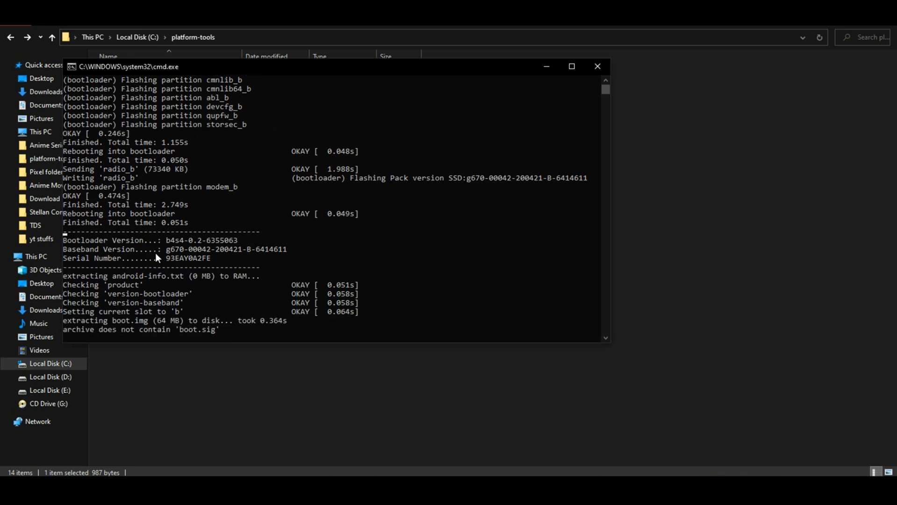
Step: Let flash-all.bat flash the bootloader, radio, product and system partitions until the console closes
{"action": "scroll", "scroll_direction": "down", "scroll_amount": 3}
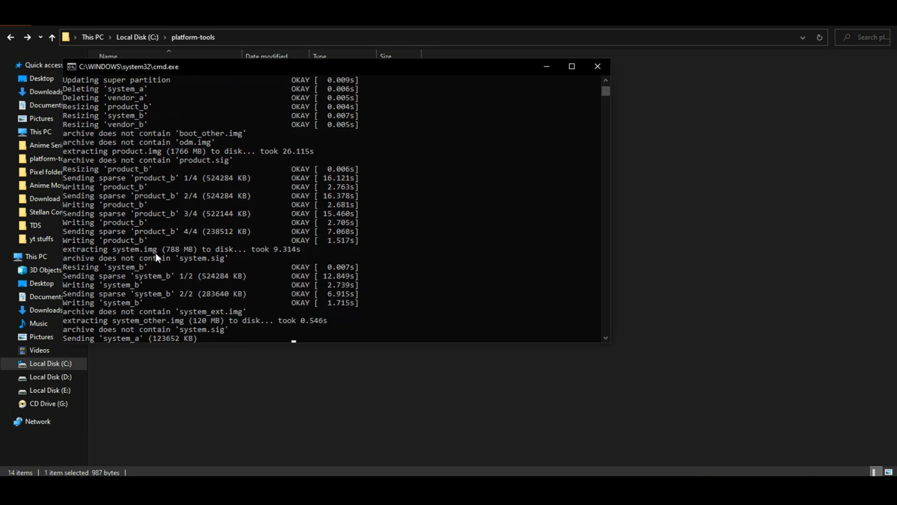
{"action": "scroll", "scroll_direction": "down", "scroll_amount": 3}
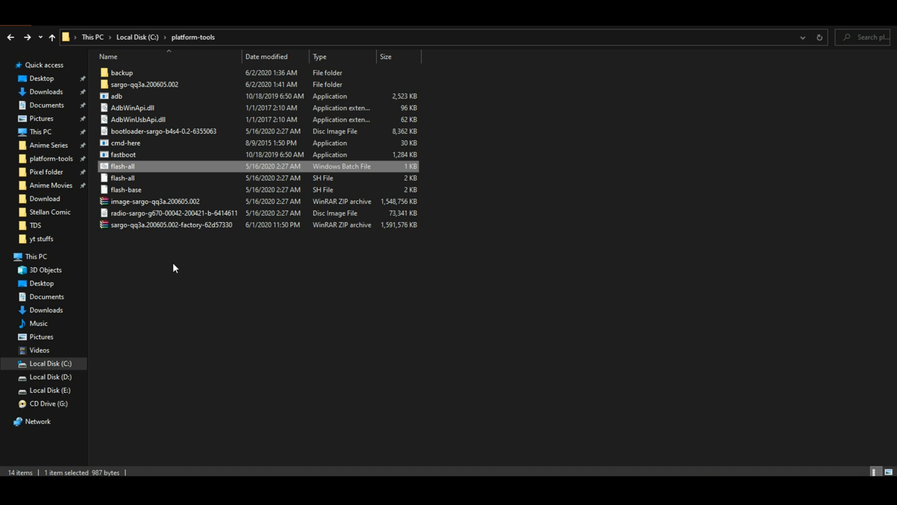
{"action": "mouse_move", "coordinate": [190, 272]}
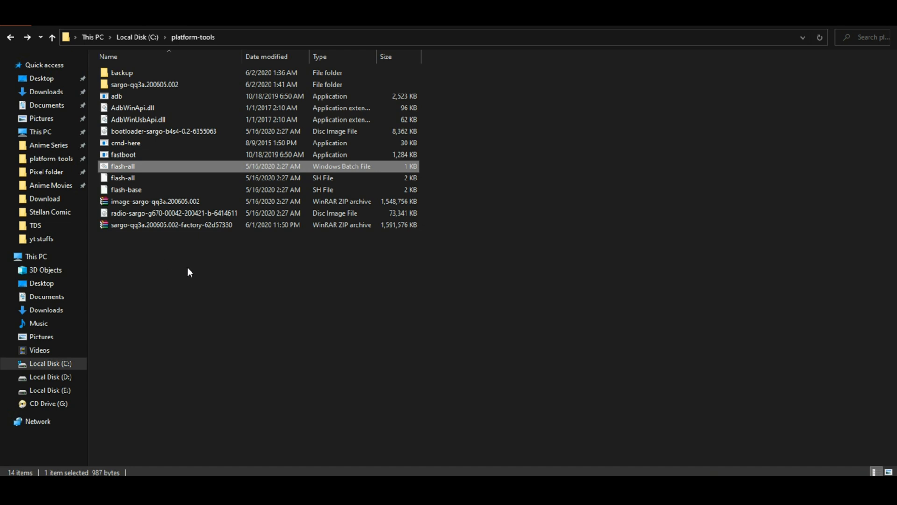